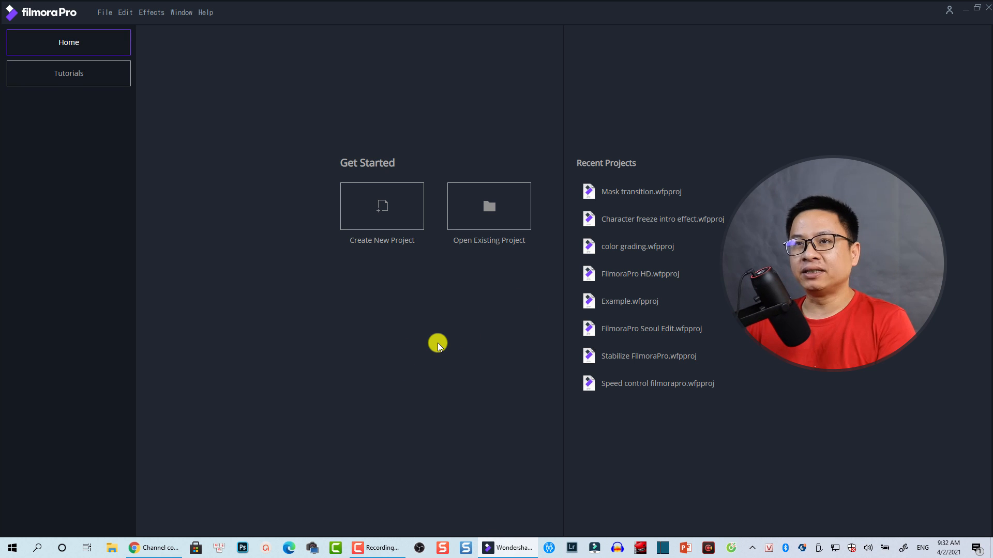
pyautogui.moveTo(421, 298)
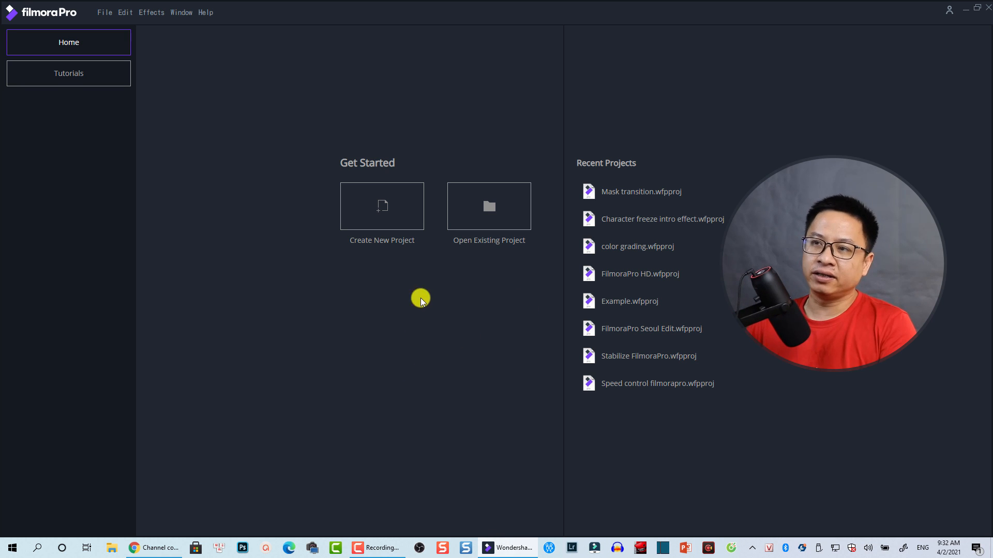
# Step: Start a new untitled FilmoraPro project
pyautogui.click(381, 206)
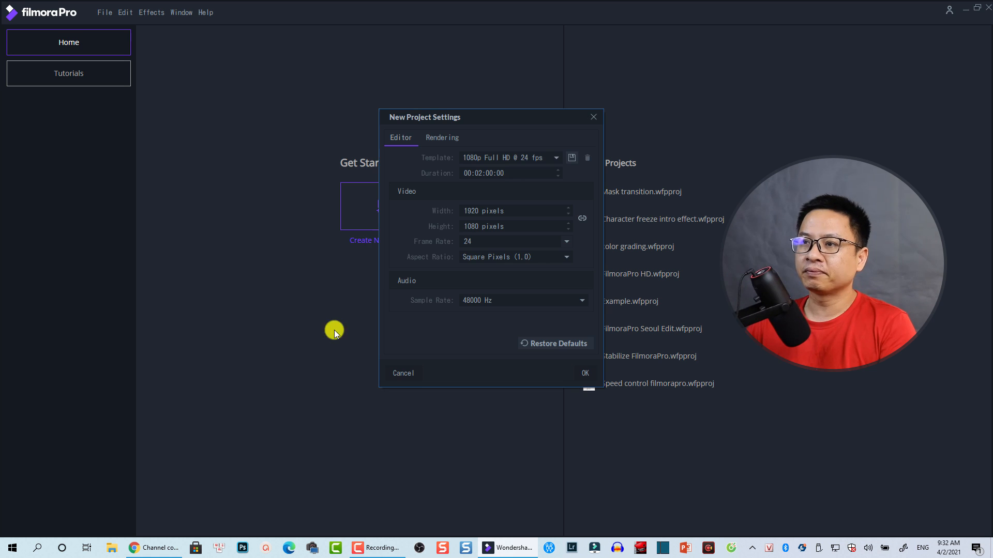
pyautogui.moveTo(467, 238)
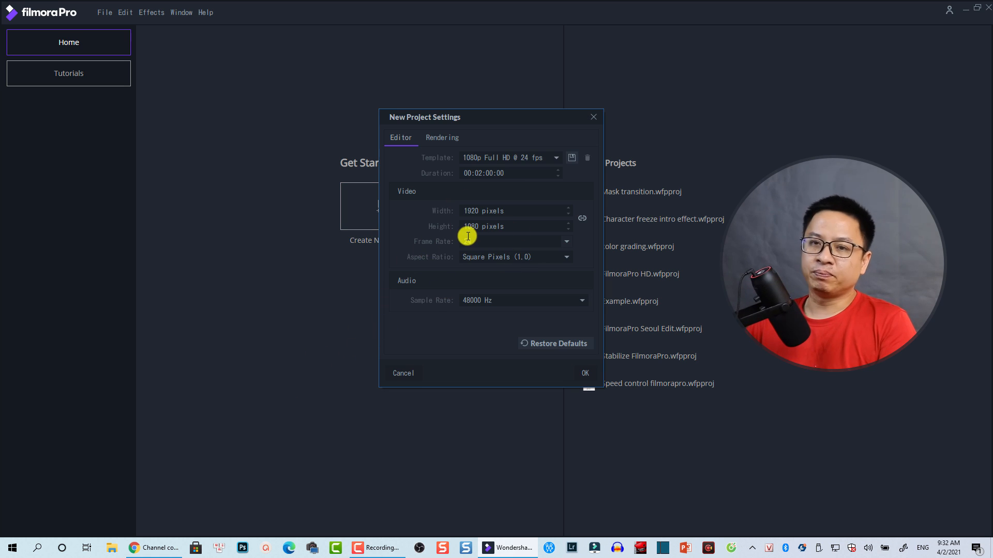
pyautogui.moveTo(458, 319)
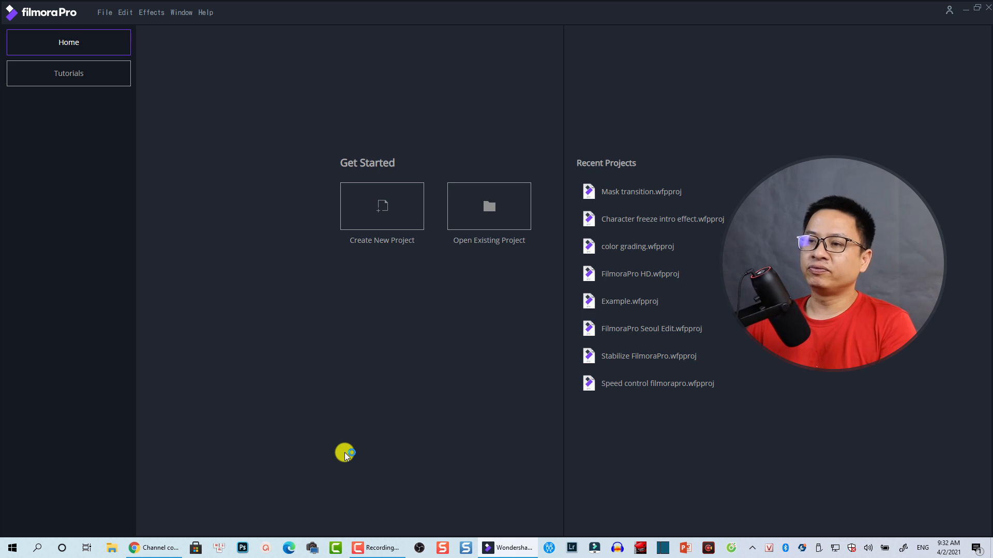
pyautogui.click(382, 205)
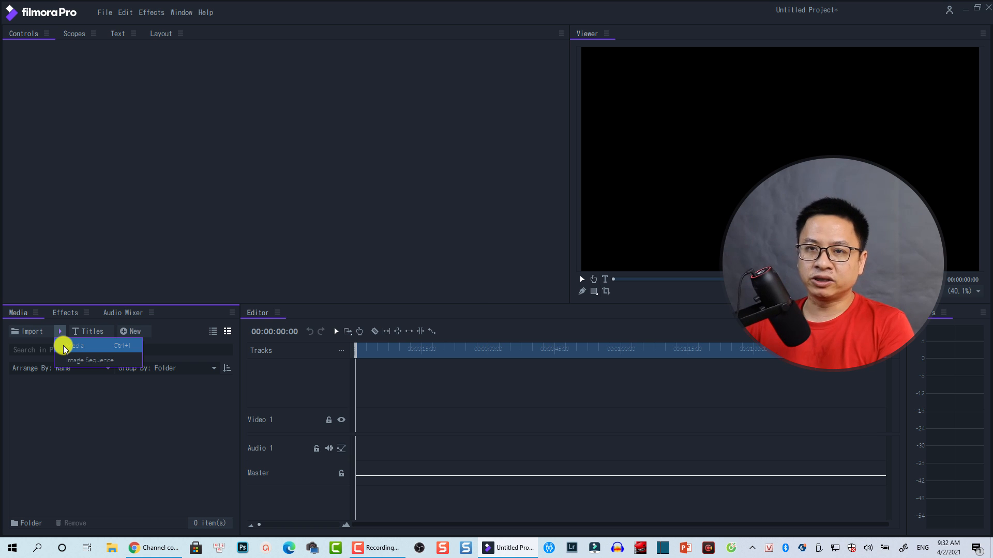
# Step: Import the MVI_2404.MP4 video via Ctrl+I and place it on the timeline
pyautogui.press('ctrl+i')
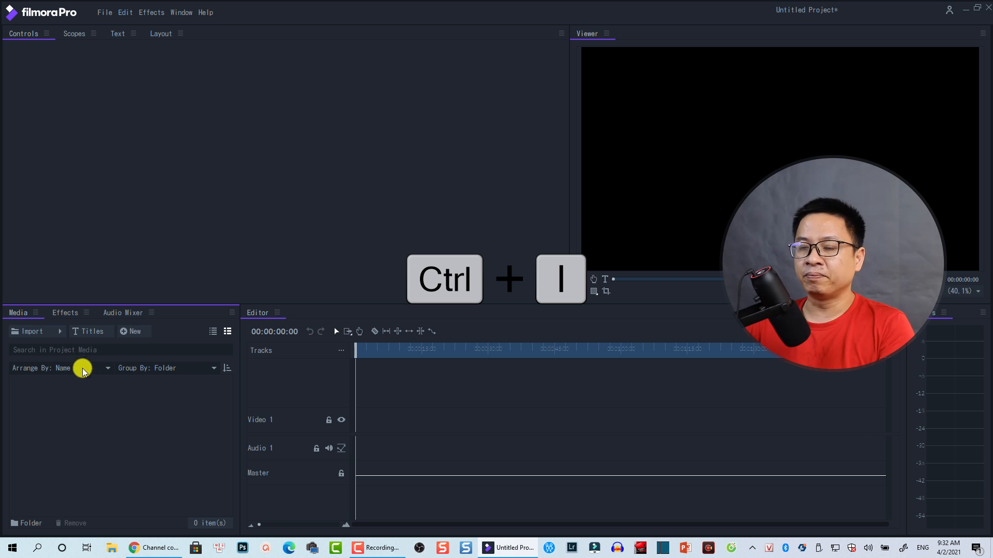
pyautogui.press('ctrl+i')
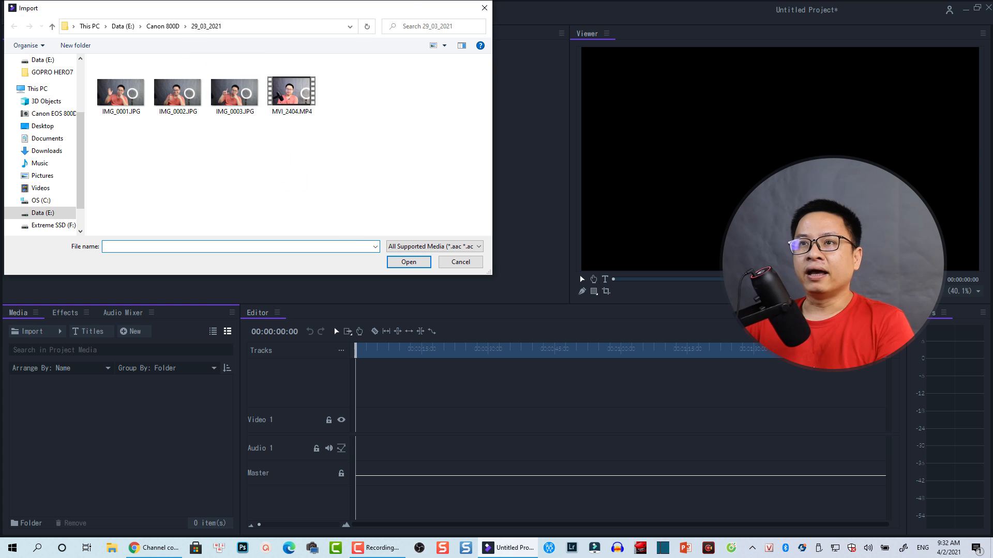
pyautogui.click(292, 89)
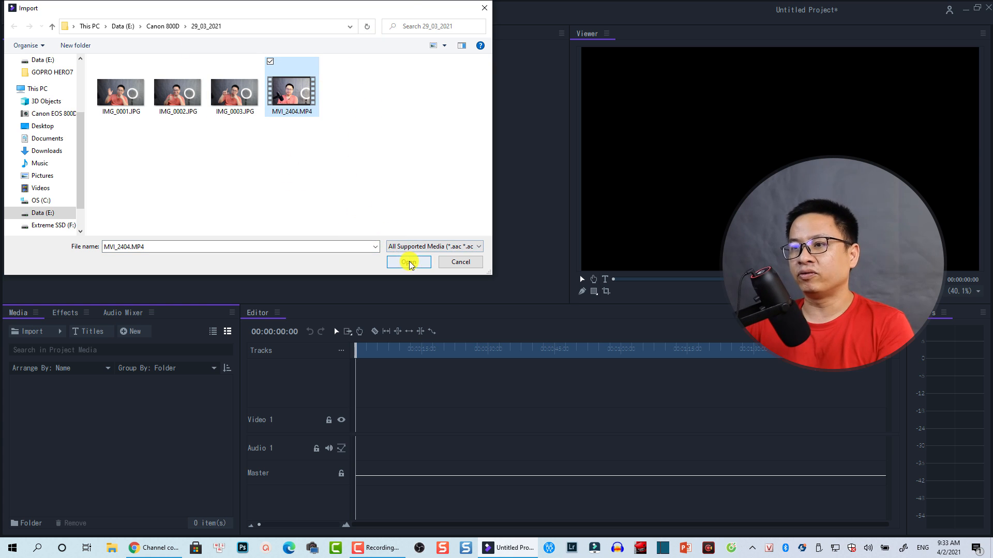
pyautogui.click(409, 262)
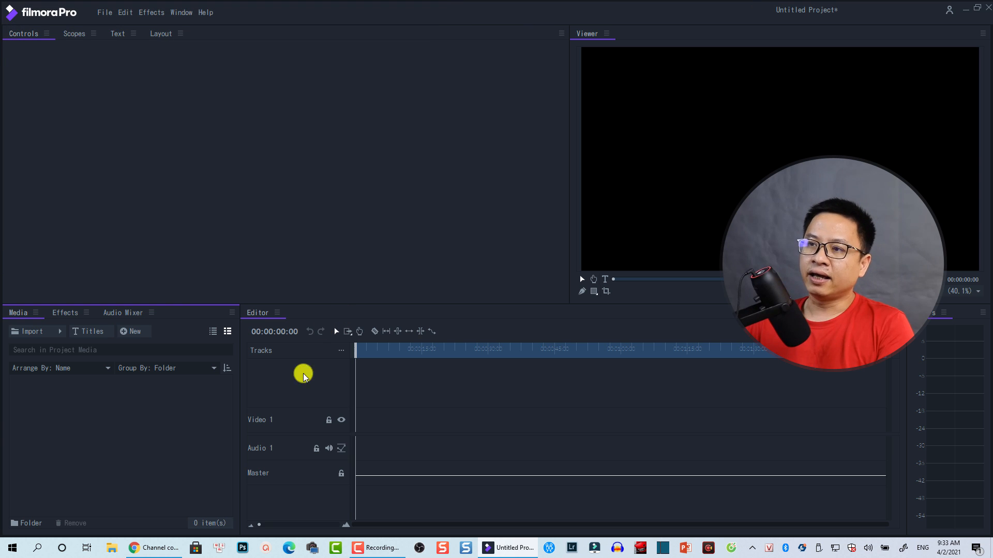
pyautogui.click(32, 331)
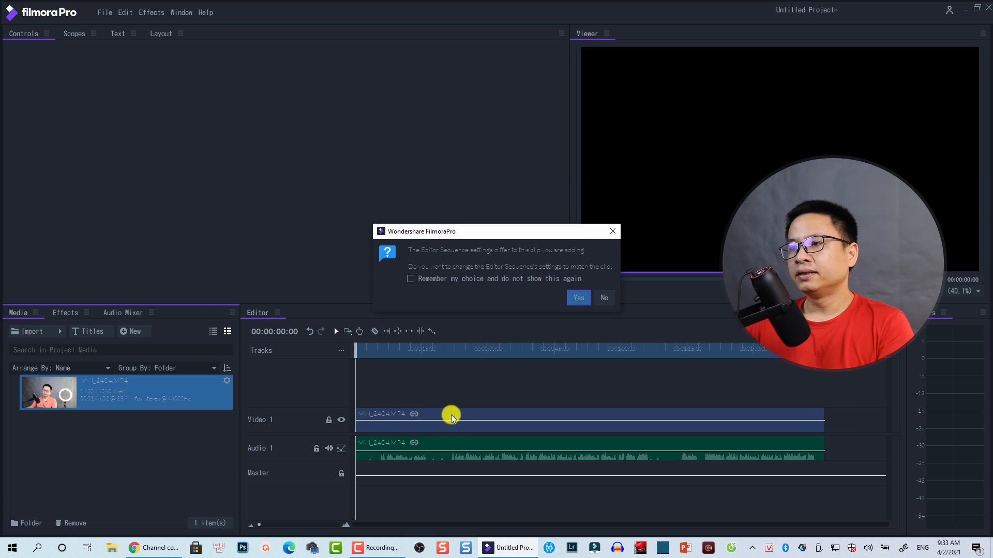
# Step: Match the sequence settings to the clip and select its audio on the timeline
pyautogui.click(577, 298)
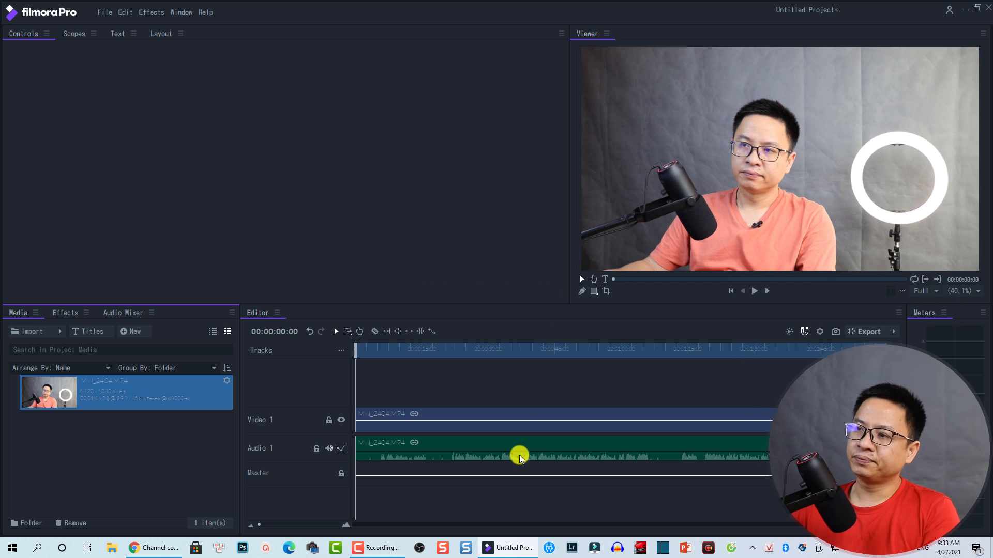
pyautogui.click(519, 456)
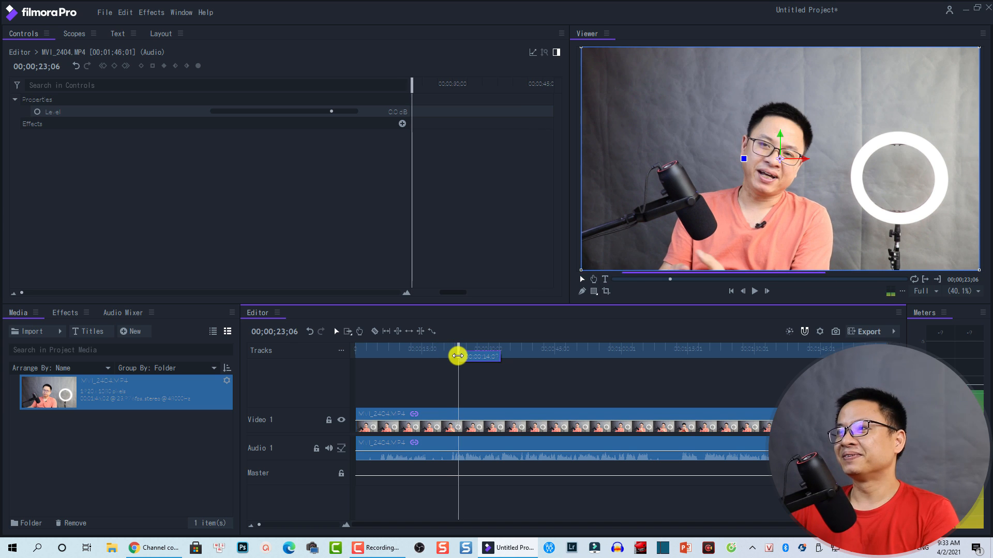
pyautogui.moveTo(522, 280)
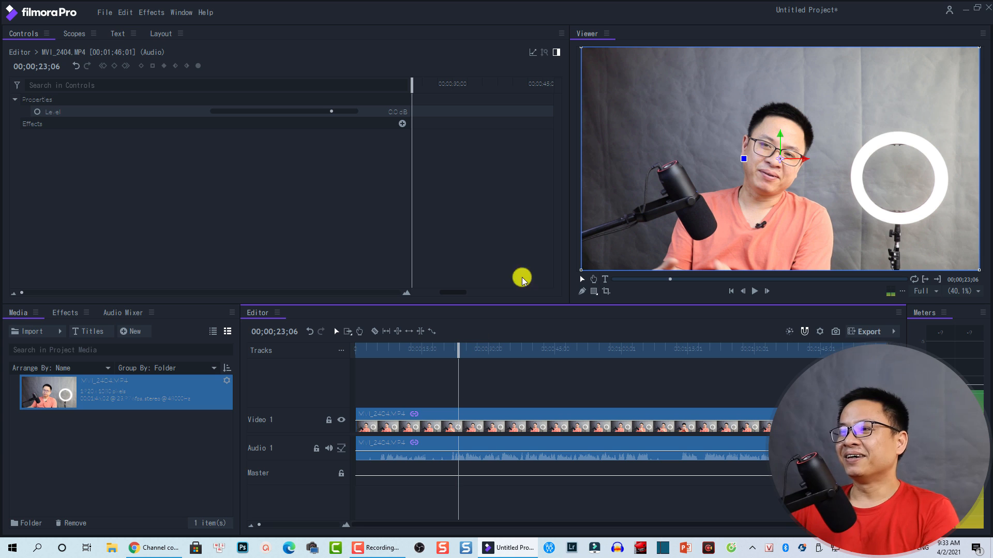
pyautogui.moveTo(797, 190)
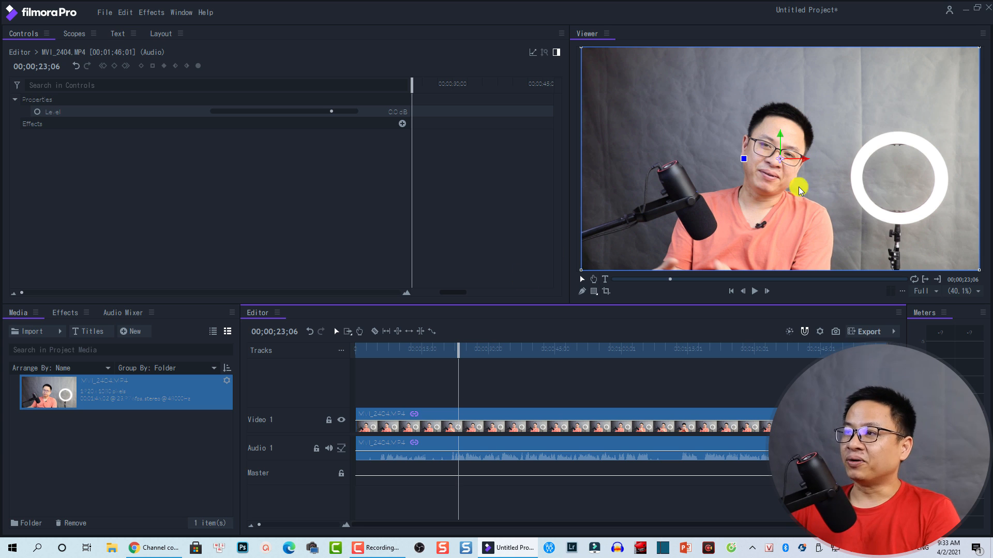
pyautogui.moveTo(516, 424)
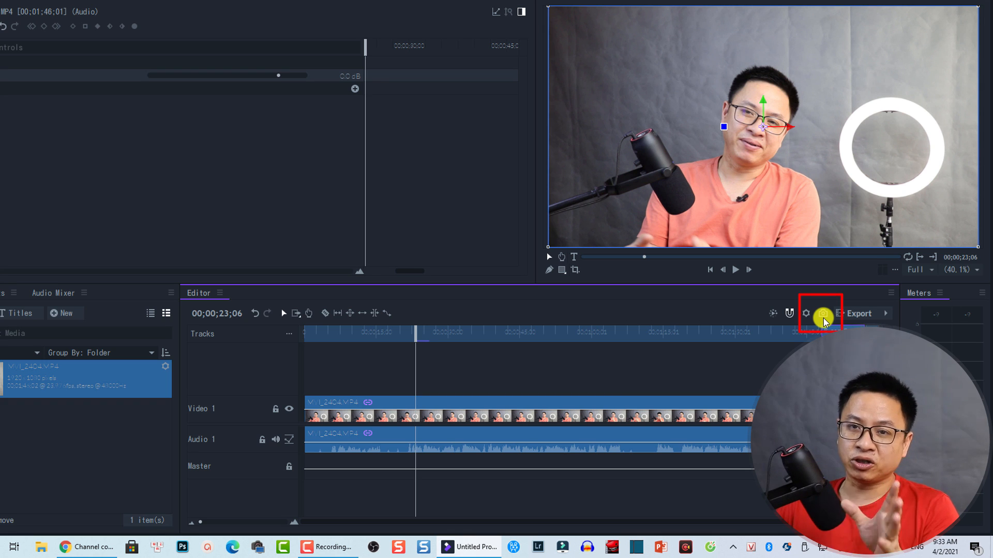
# Step: Start a still-frame export at the playhead, around 23 seconds into the clip
pyautogui.click(822, 314)
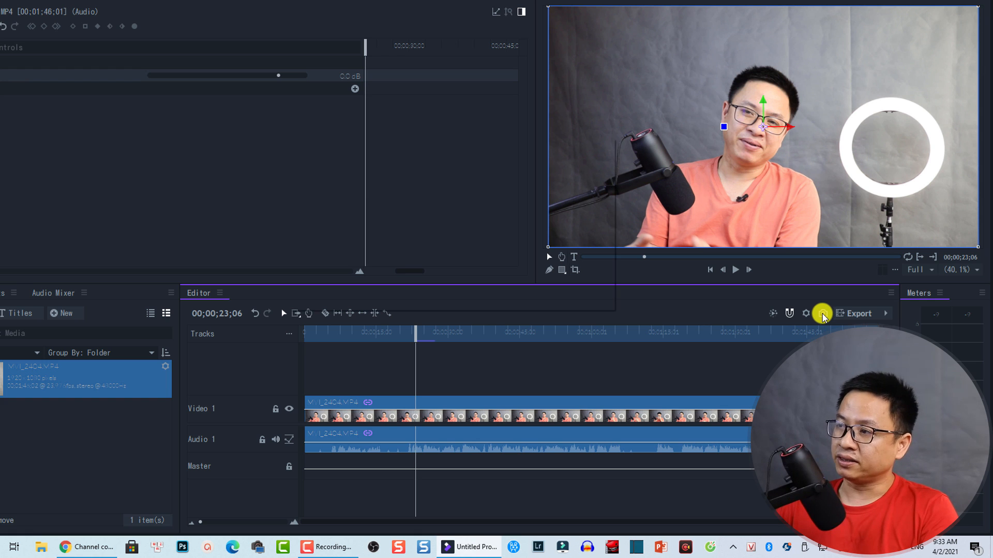
pyautogui.click(822, 314)
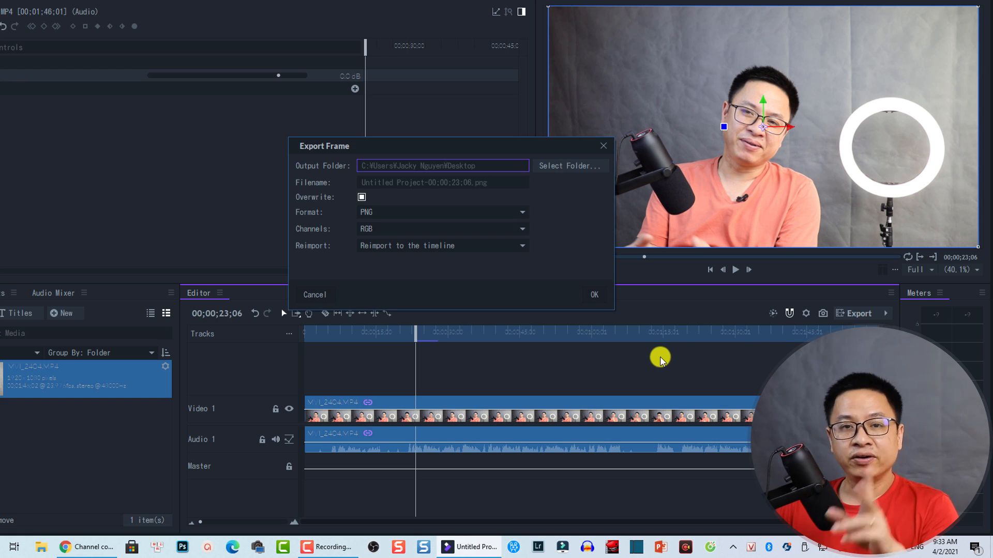
pyautogui.moveTo(316, 137)
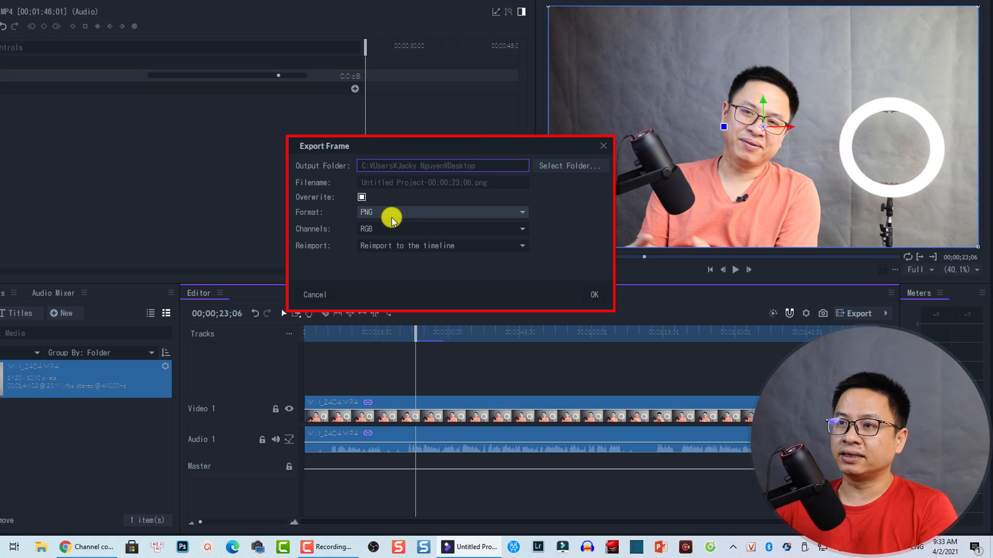
pyautogui.moveTo(320, 166)
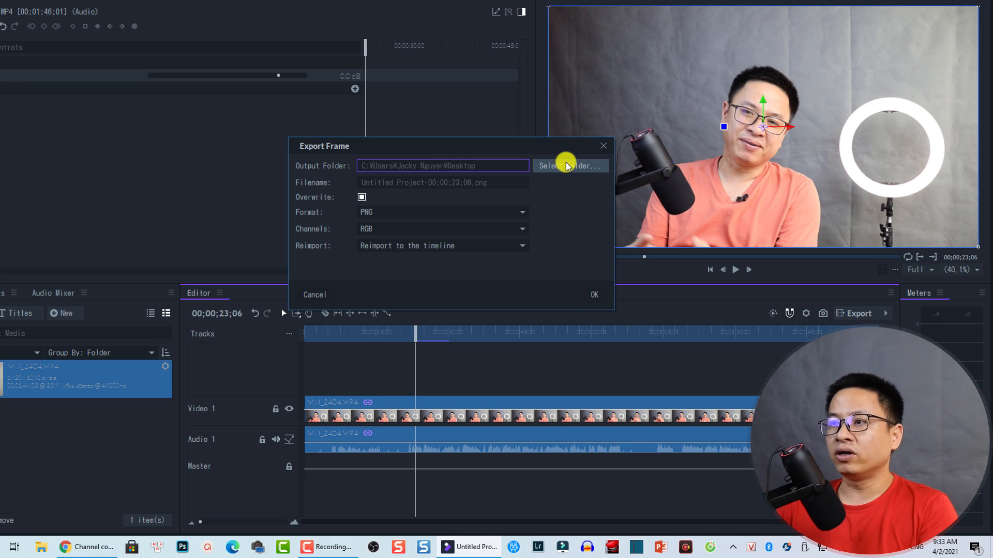
# Step: Set the Desktop as the output folder for the exported PNG frame
pyautogui.click(567, 166)
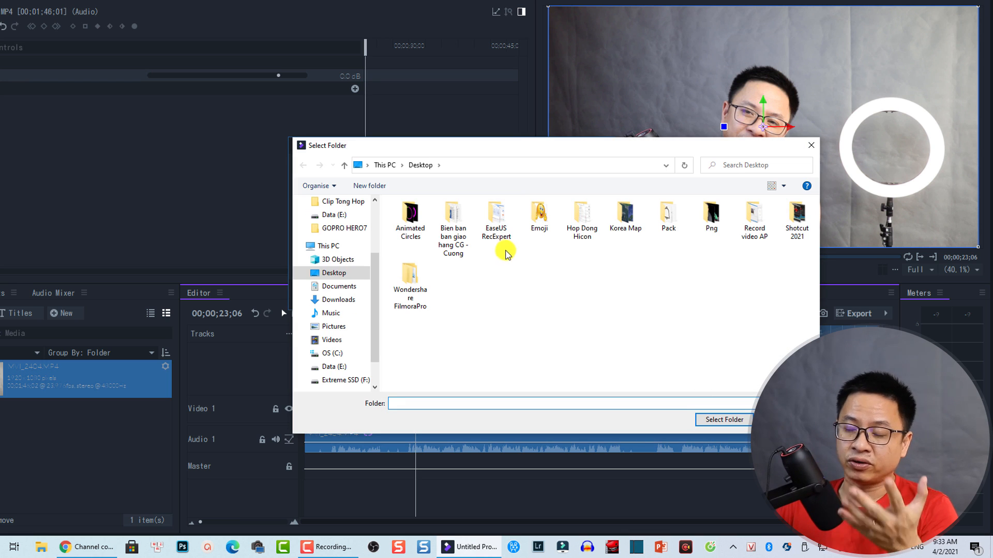
pyautogui.moveTo(474, 285)
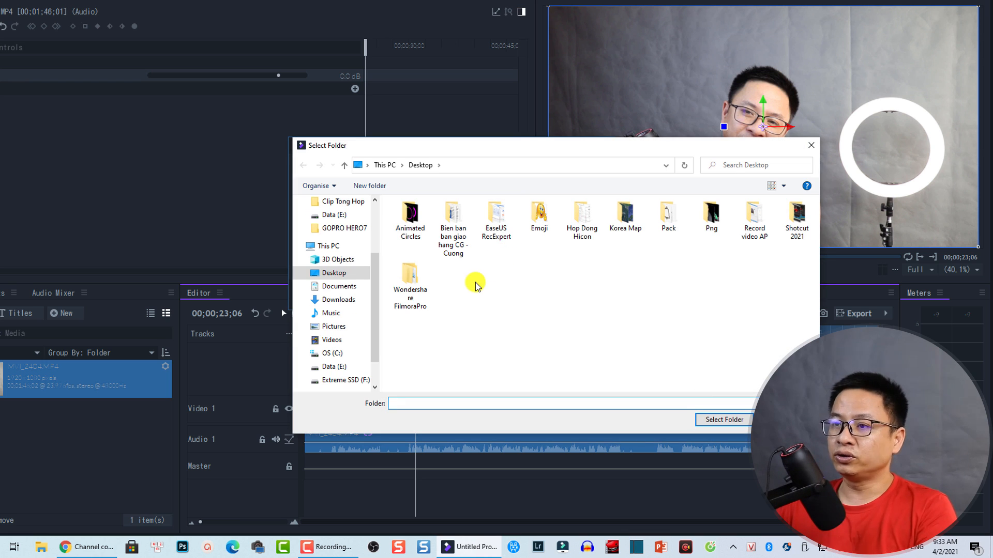
pyautogui.click(334, 272)
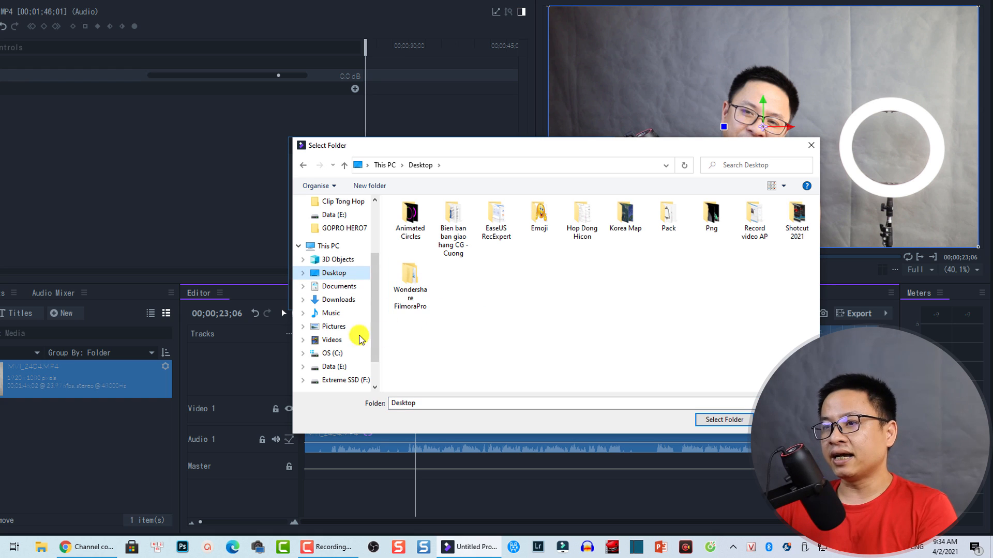
pyautogui.moveTo(550, 423)
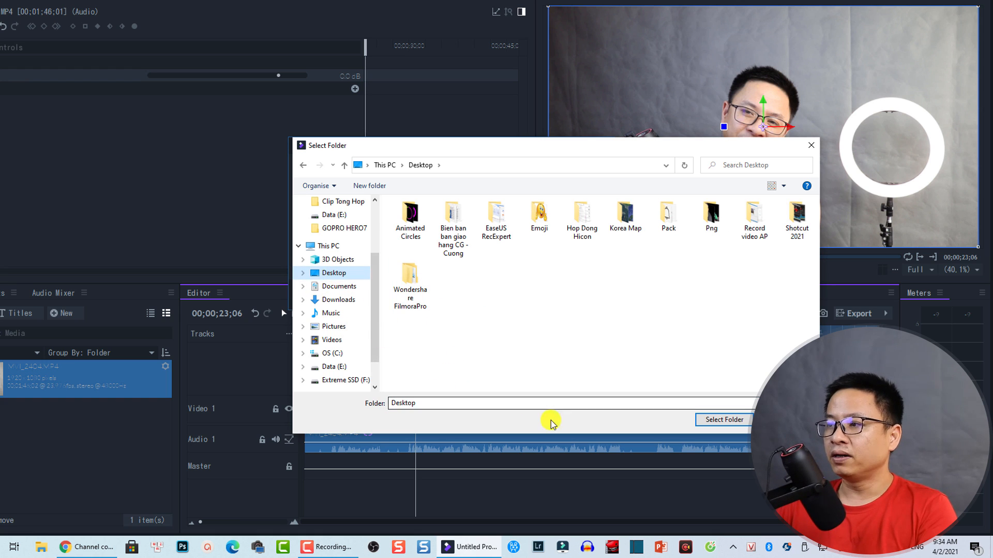
pyautogui.click(723, 419)
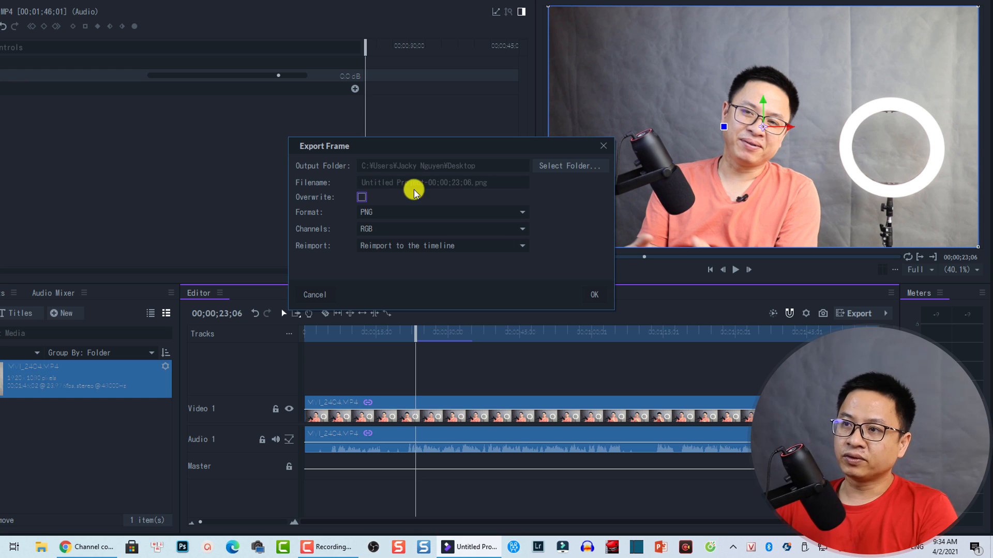
pyautogui.moveTo(402, 187)
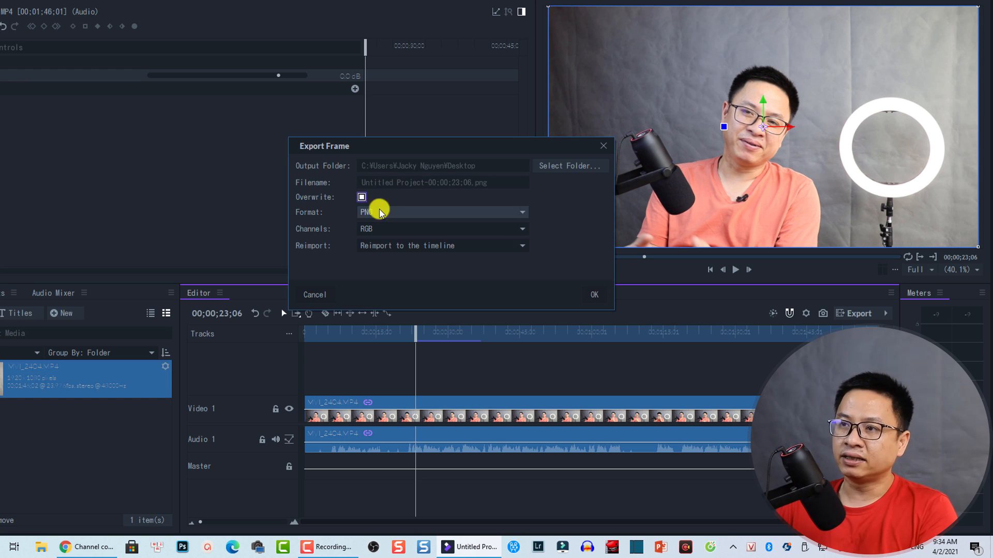
pyautogui.moveTo(362, 198)
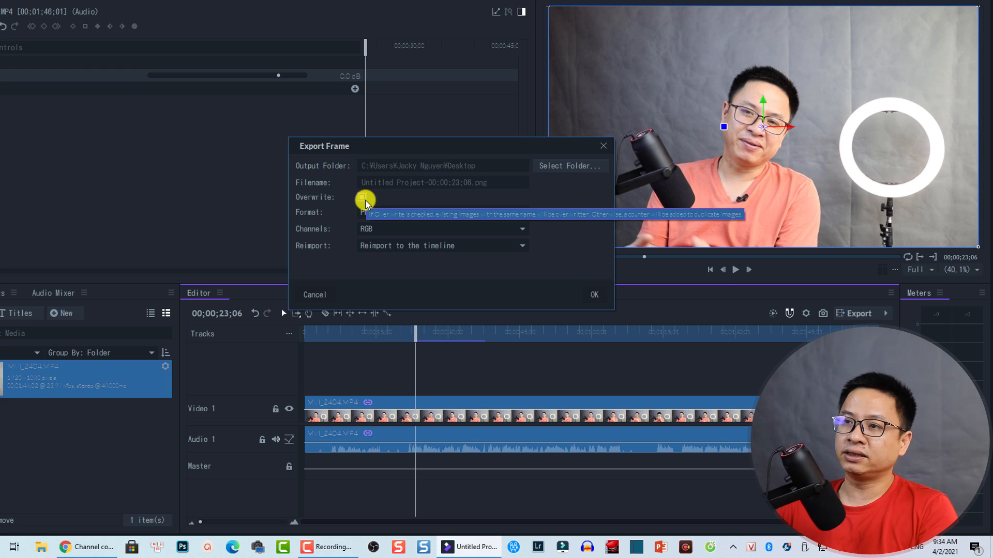
# Step: Enable overwriting and keep PNG format with RGB channels for the export
pyautogui.click(440, 212)
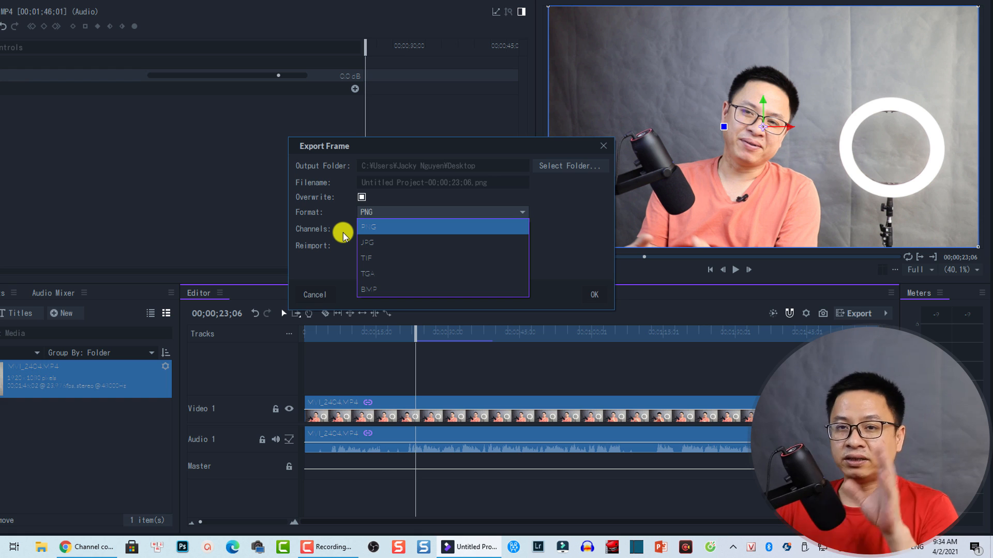
pyautogui.moveTo(377, 258)
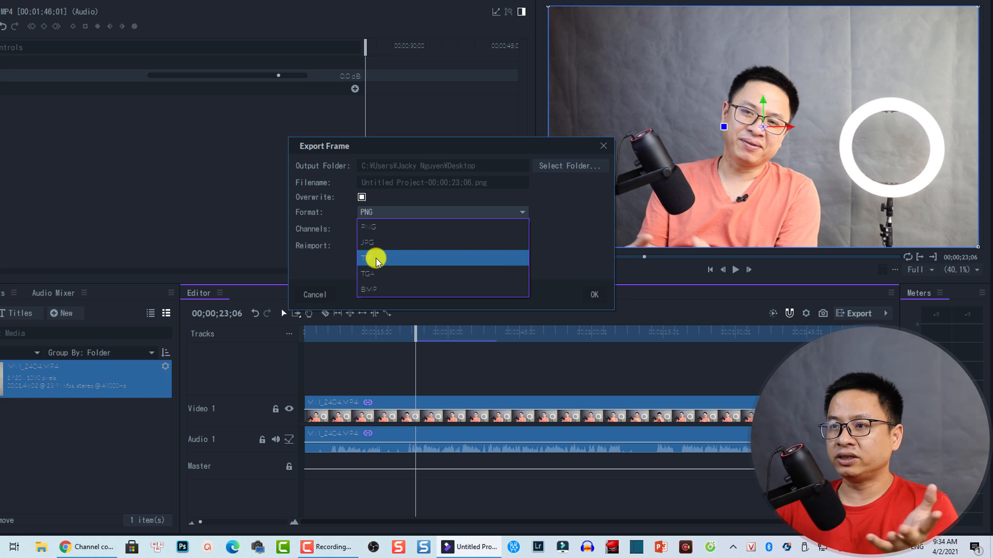
pyautogui.moveTo(439, 262)
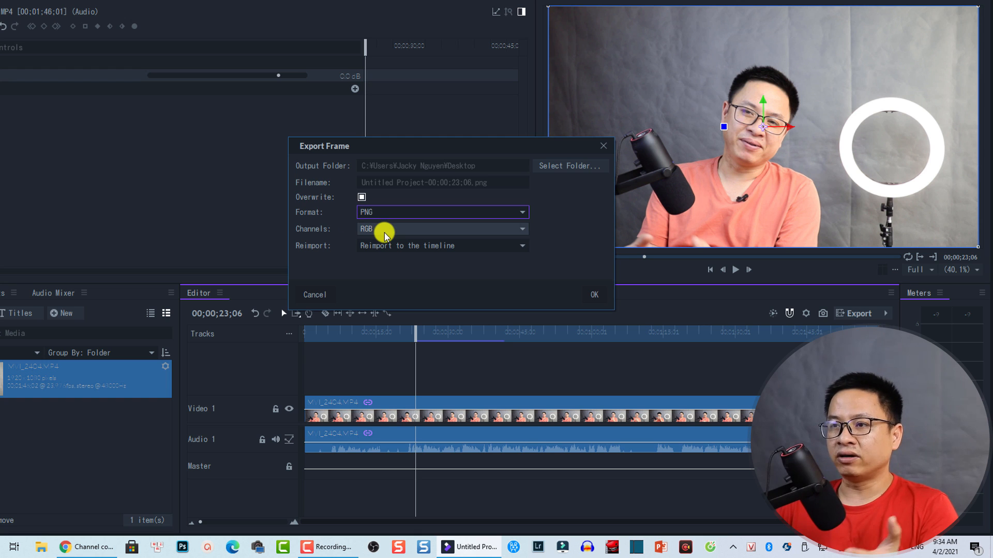
pyautogui.moveTo(385, 235)
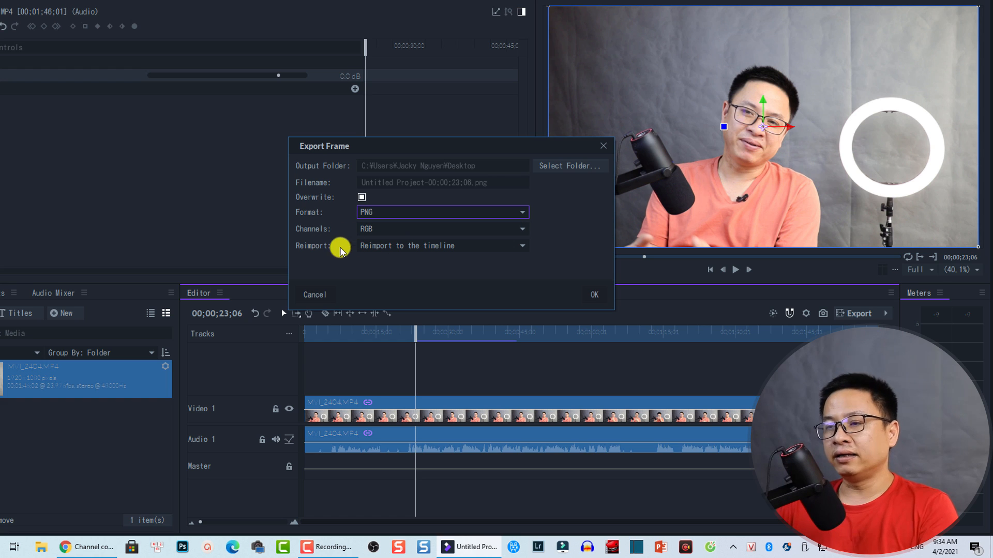
pyautogui.moveTo(383, 250)
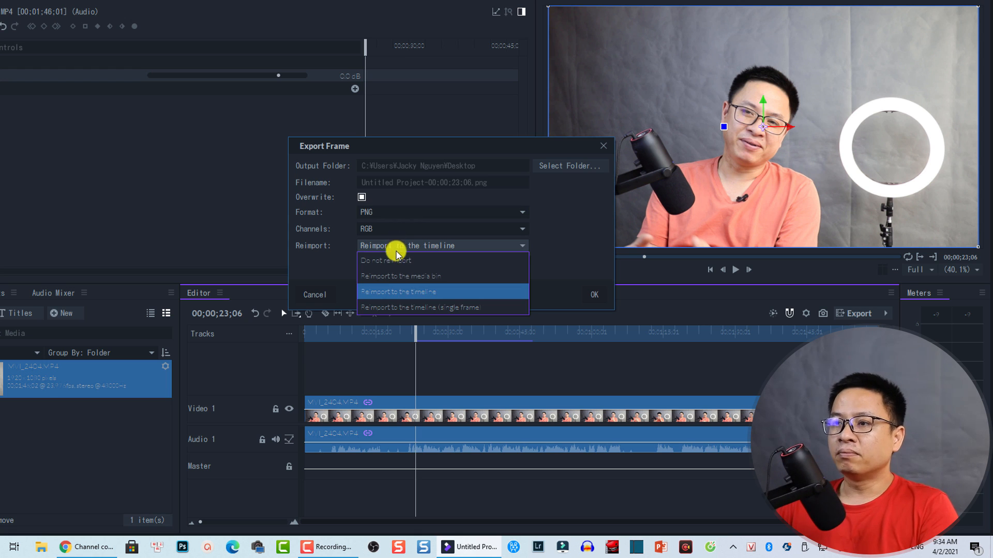
pyautogui.moveTo(399, 275)
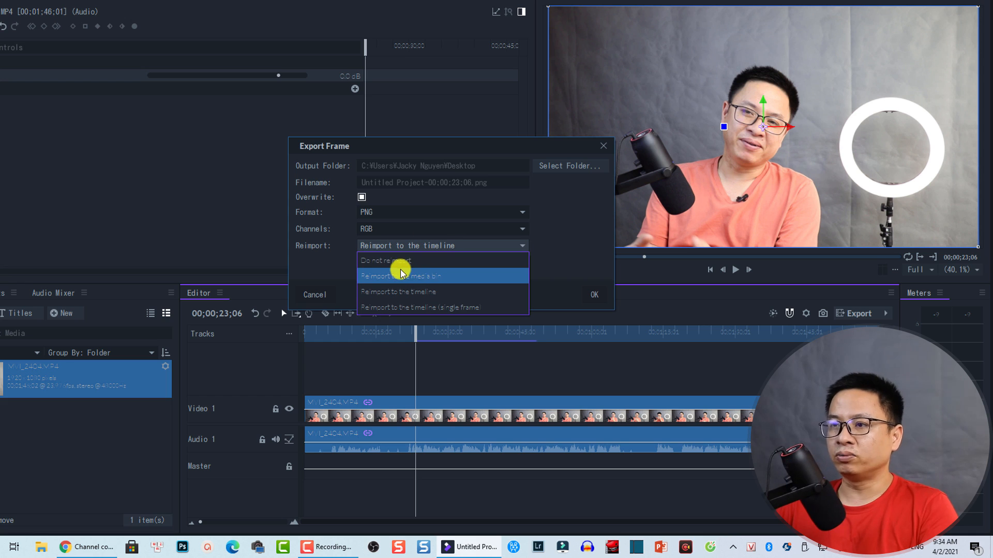
pyautogui.moveTo(383, 280)
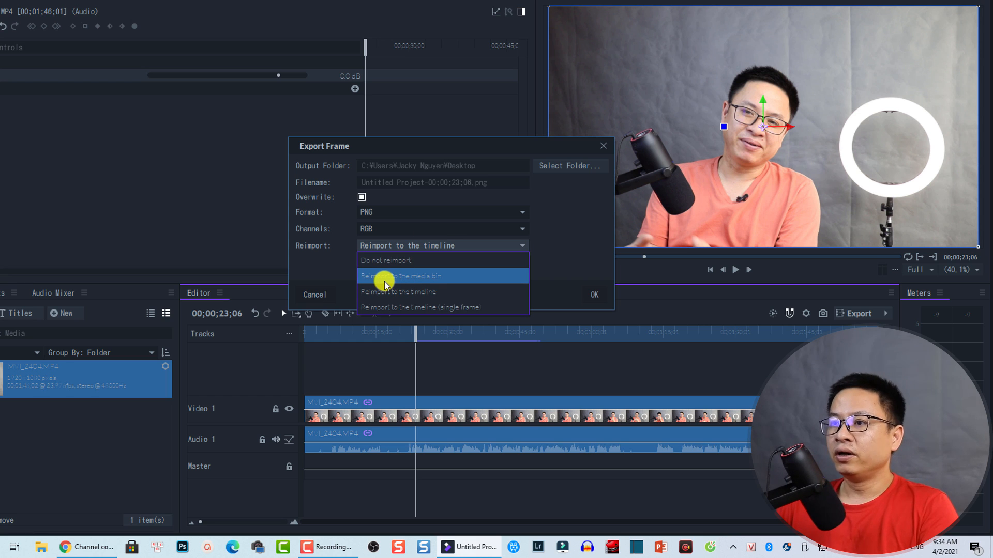
pyautogui.moveTo(396, 291)
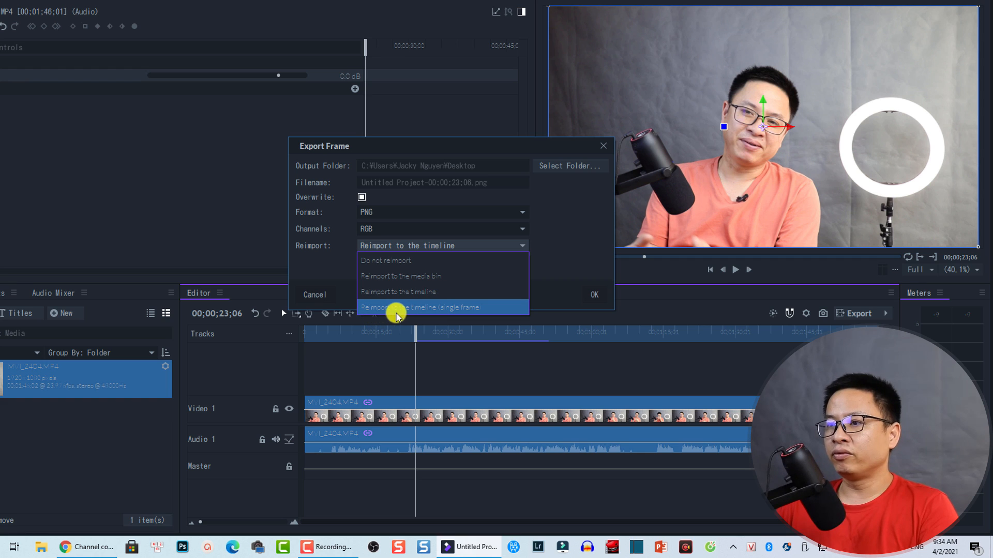
pyautogui.moveTo(452, 315)
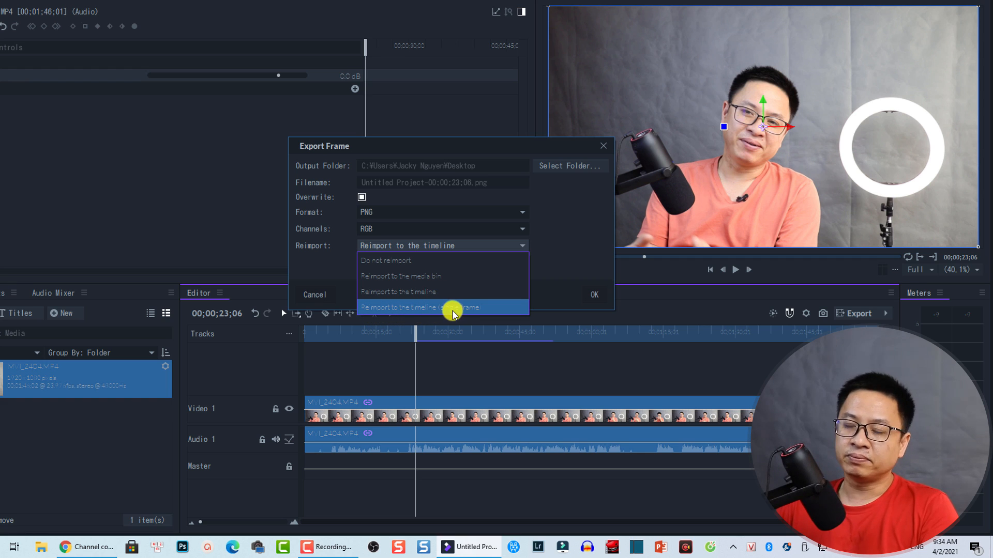
pyautogui.moveTo(383, 259)
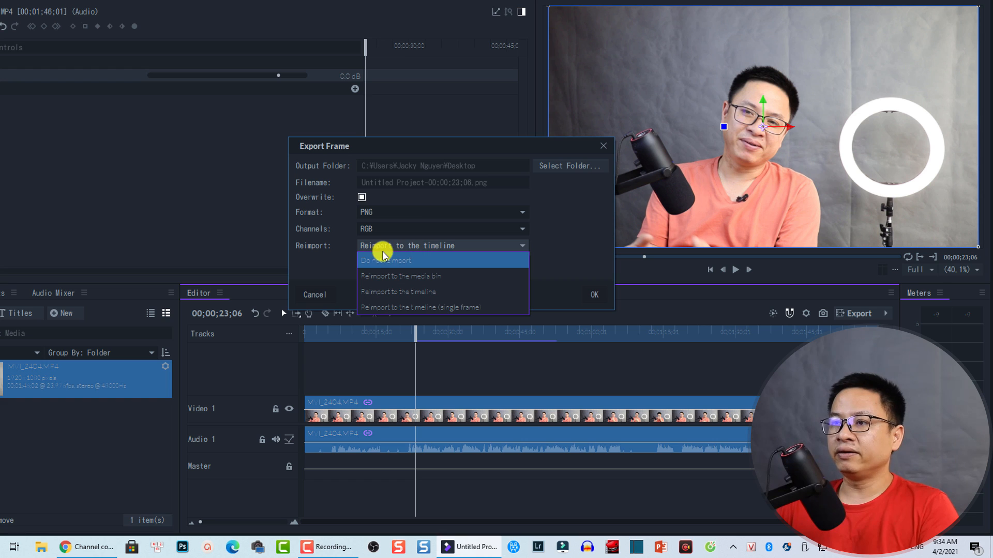
pyautogui.moveTo(401, 253)
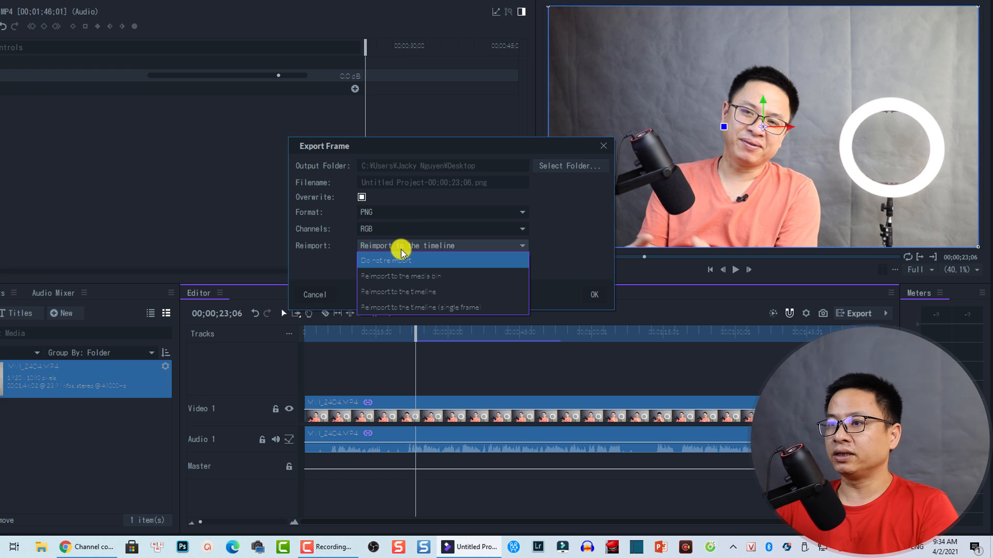
# Step: Keep Reimport to the timeline and export the still frame
pyautogui.click(397, 292)
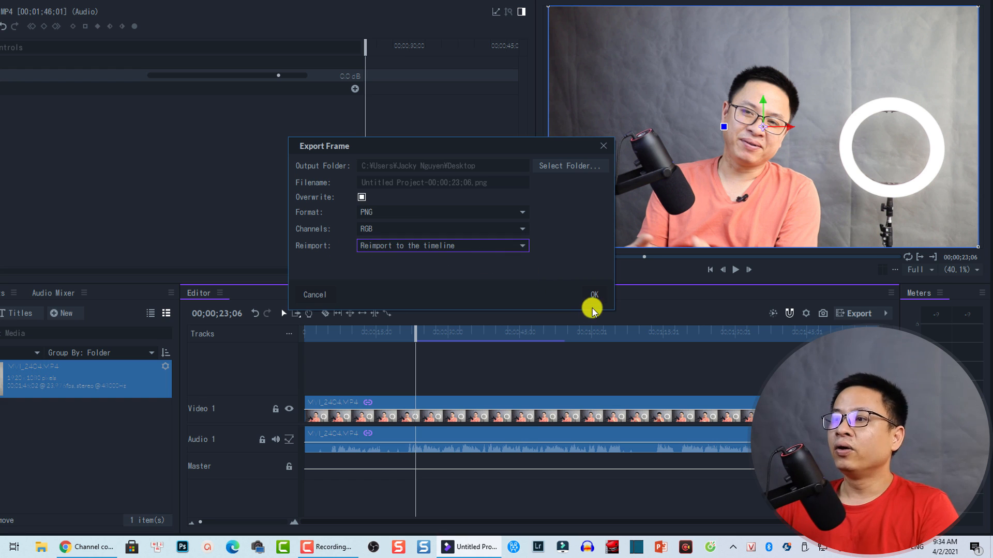
pyautogui.click(593, 294)
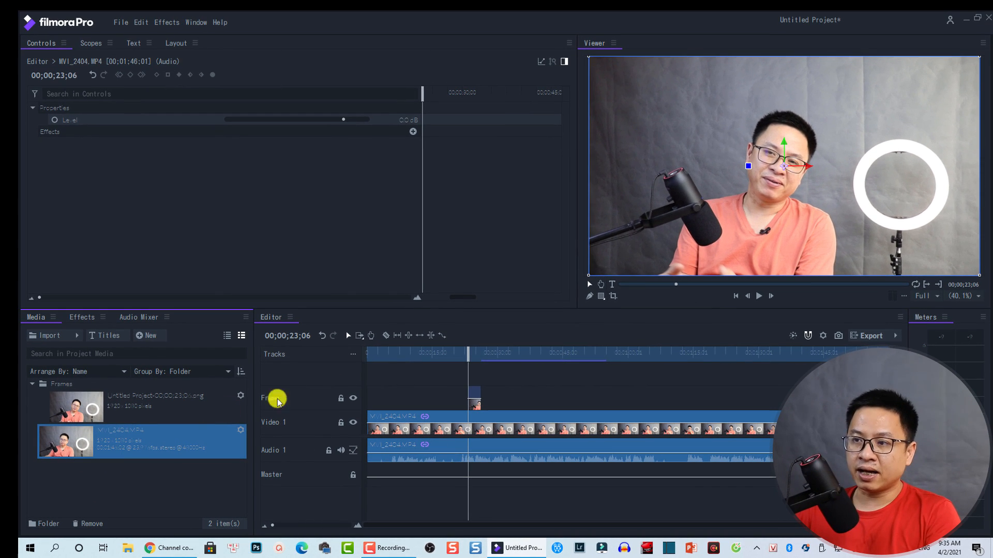
# Step: Select the reimported PNG still on the Frame track to view its properties
pyautogui.click(475, 402)
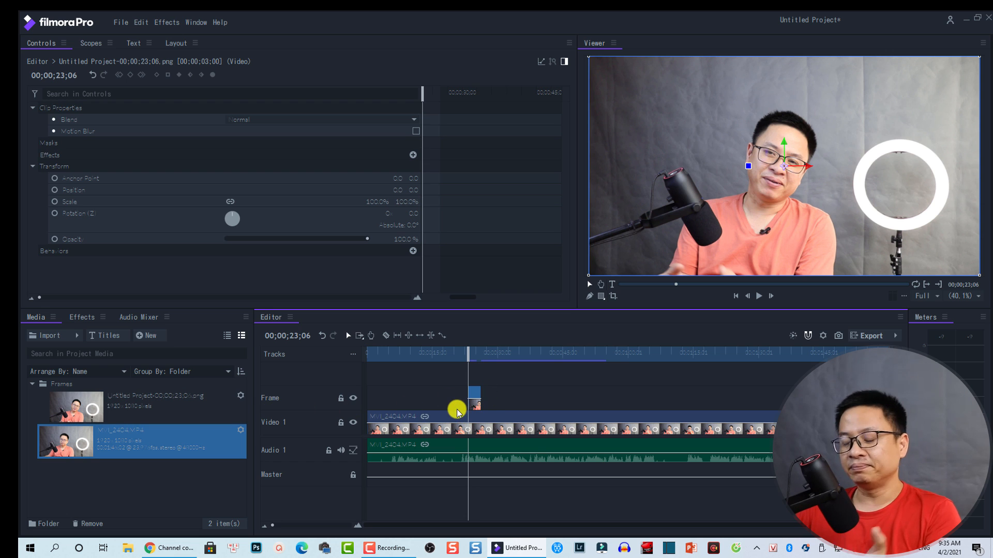
pyautogui.click(758, 296)
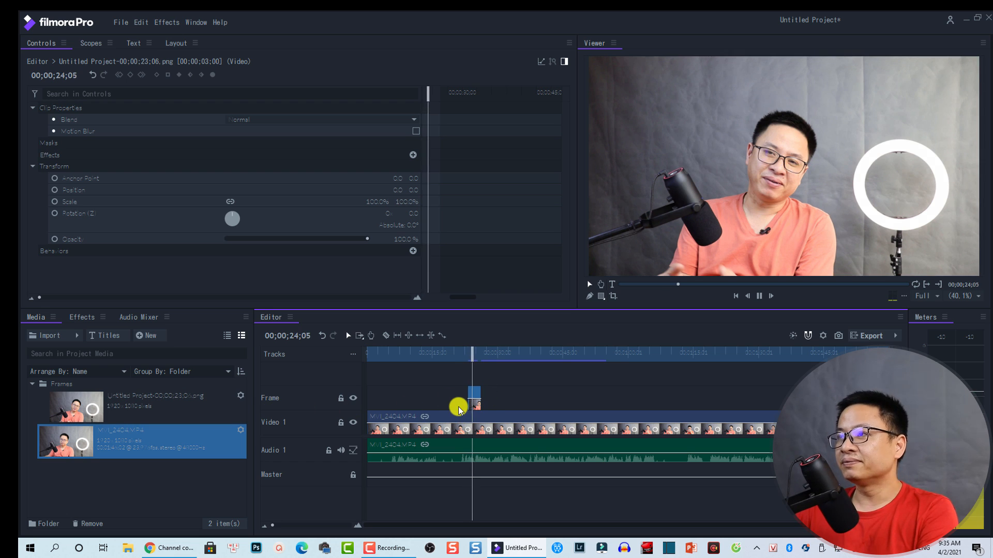